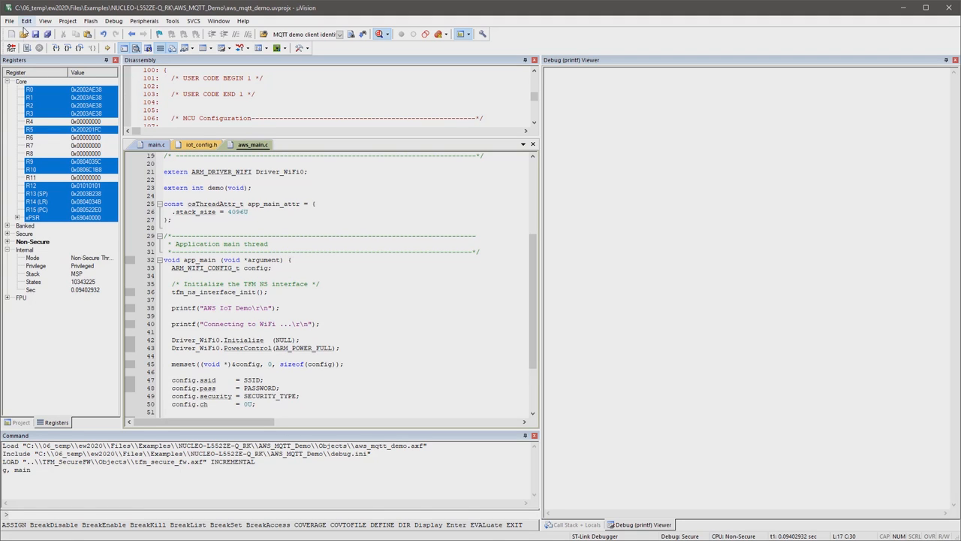
# End the MQTT demo debugging session.
pyautogui.click(12, 47)
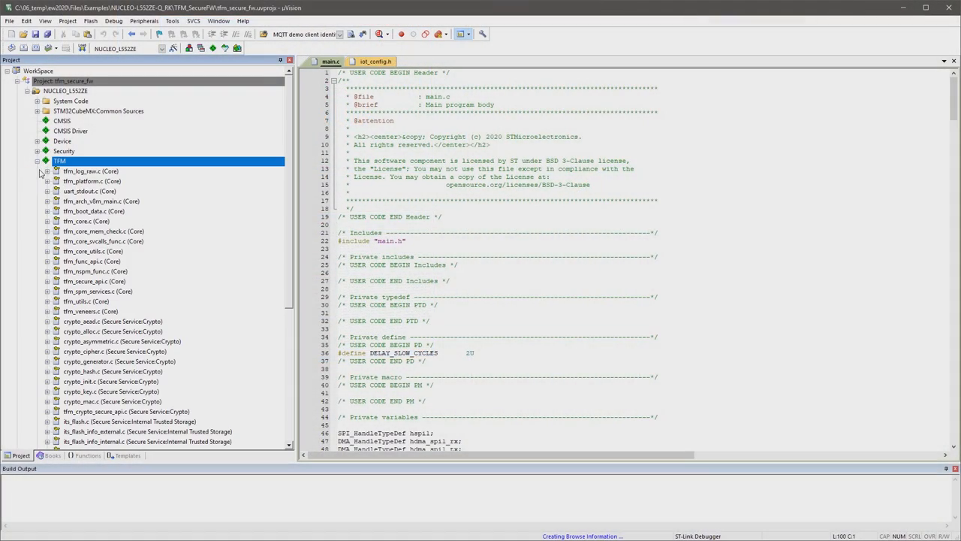
# Return to the aws_mqtt_demo project and view its iot_config.h source file.
pyautogui.scroll(-3)
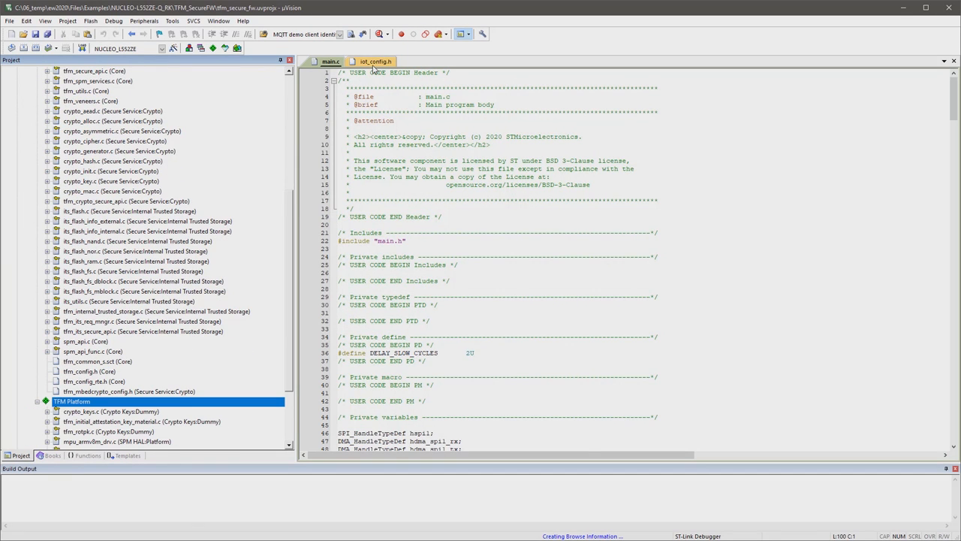
pyautogui.click(376, 61)
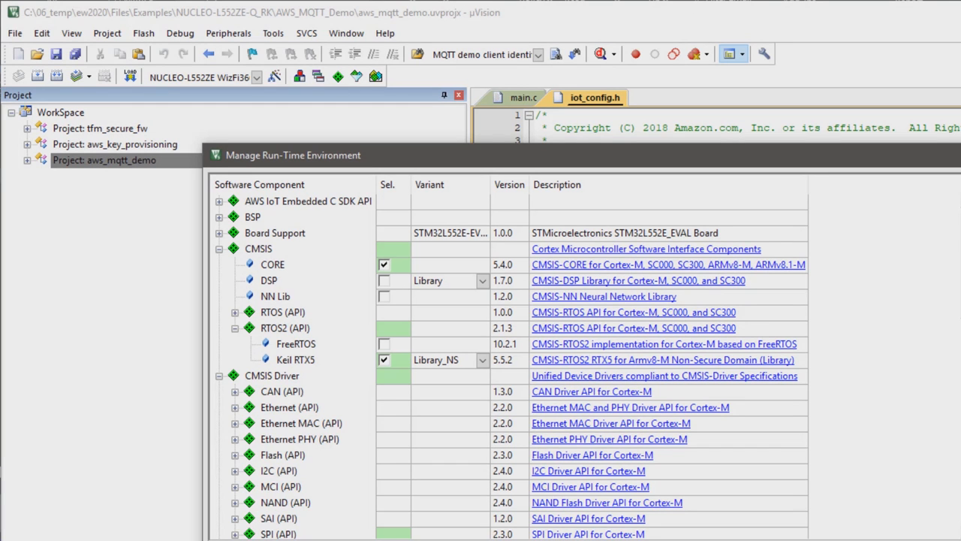
# Scroll to IoT Utility and expand AWS to show Common, MQTT and Platform.
pyautogui.scroll(-3)
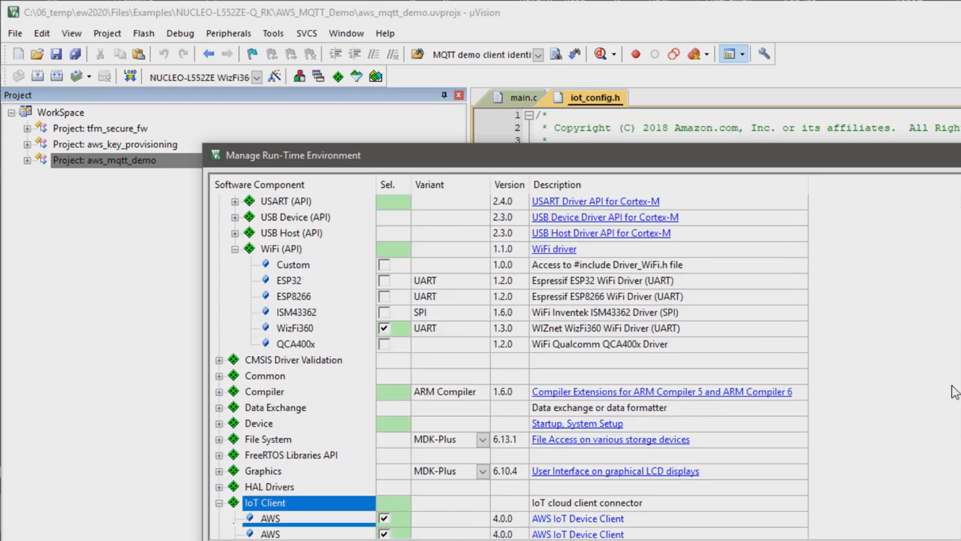
pyautogui.scroll(-3)
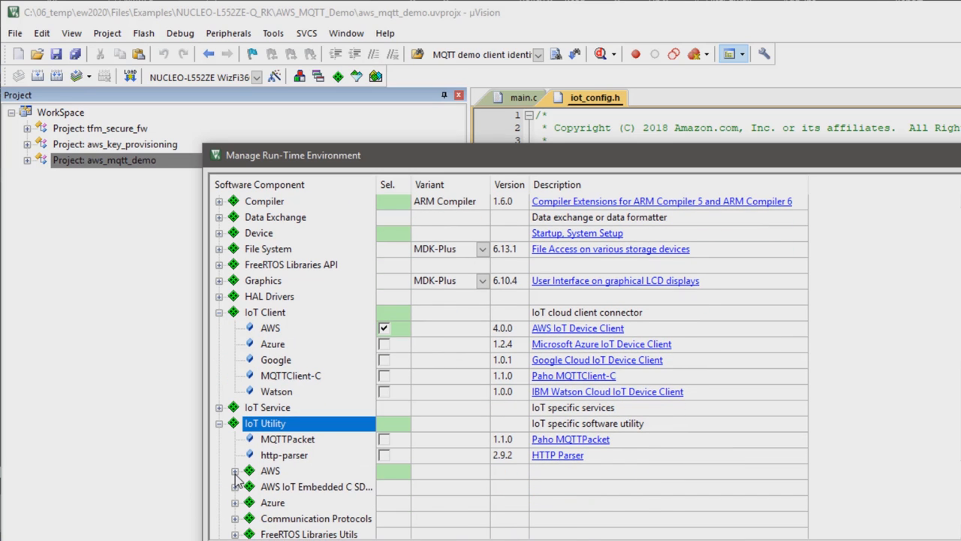
pyautogui.click(234, 471)
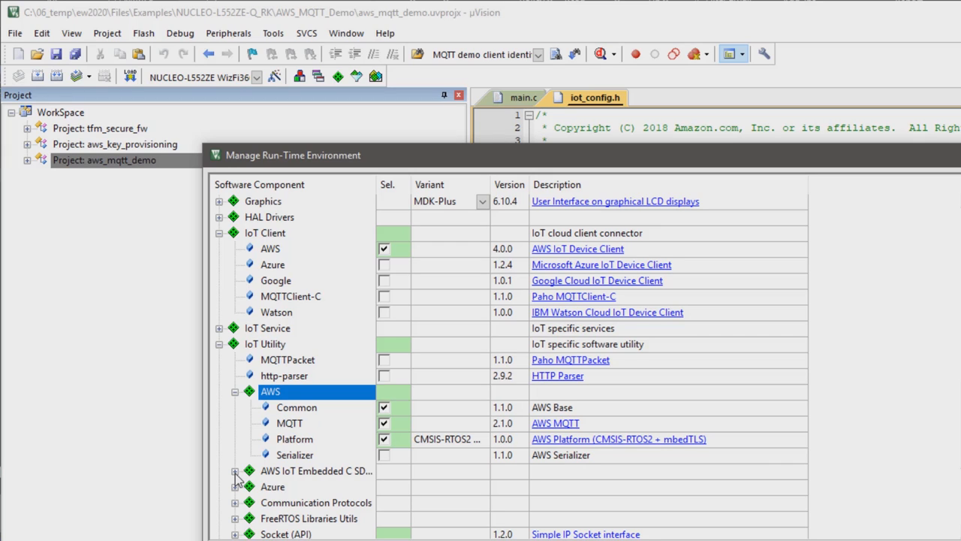
pyautogui.moveTo(391, 268)
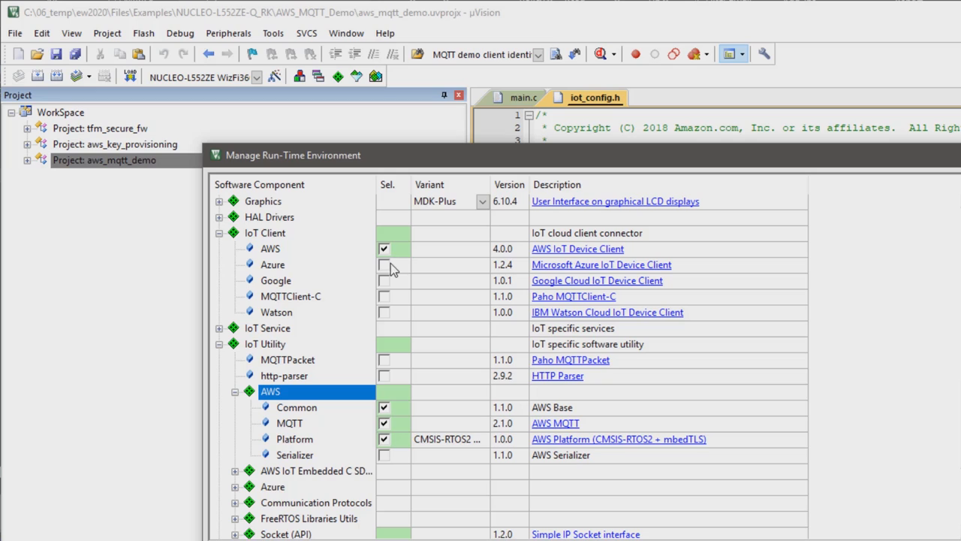
pyautogui.moveTo(387, 277)
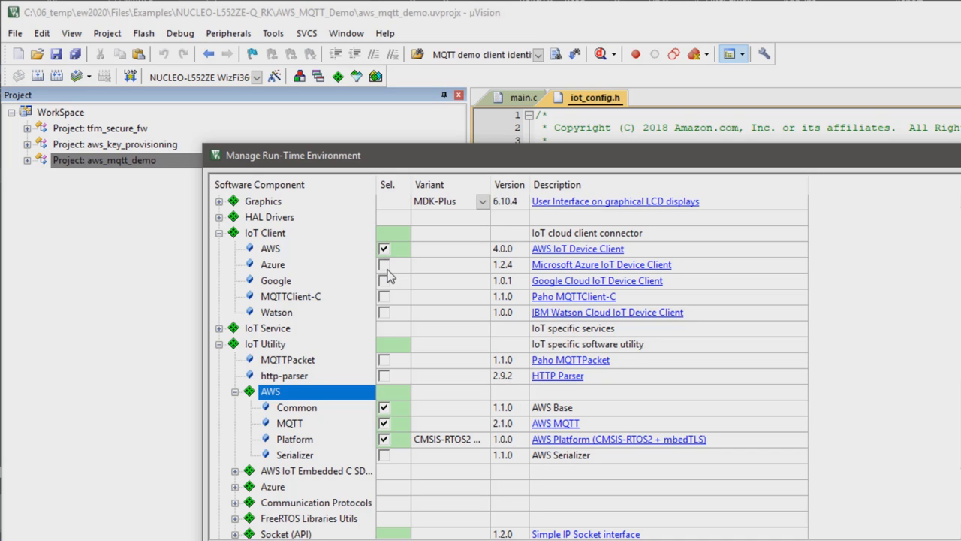
pyautogui.click(274, 264)
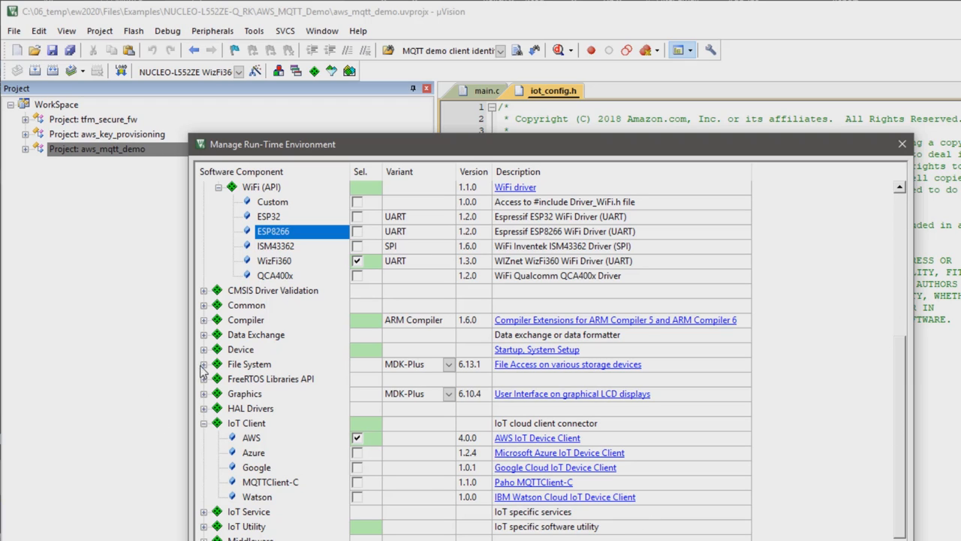
# Expand the Device group to show STM32L5 Startup and STM32CubeMX framework components.
pyautogui.click(203, 350)
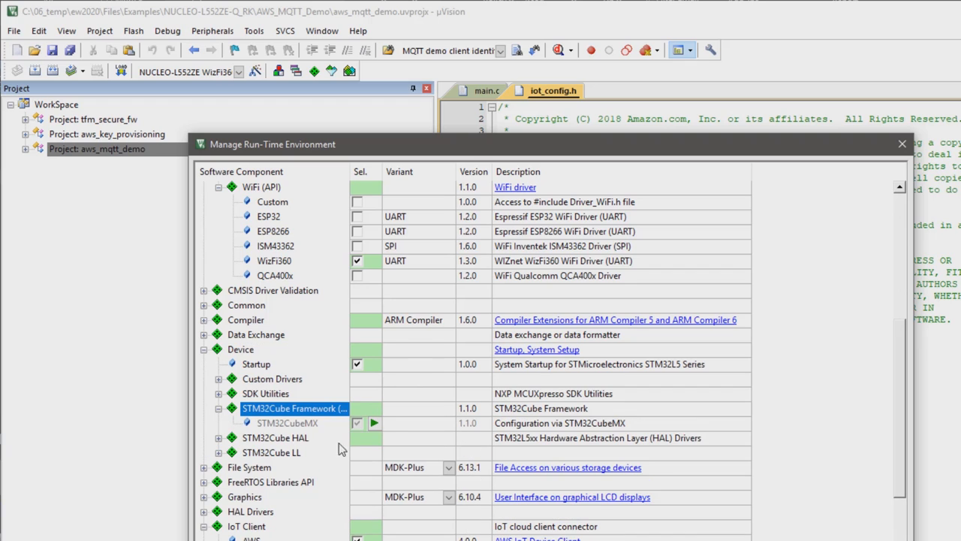
pyautogui.moveTo(375, 422)
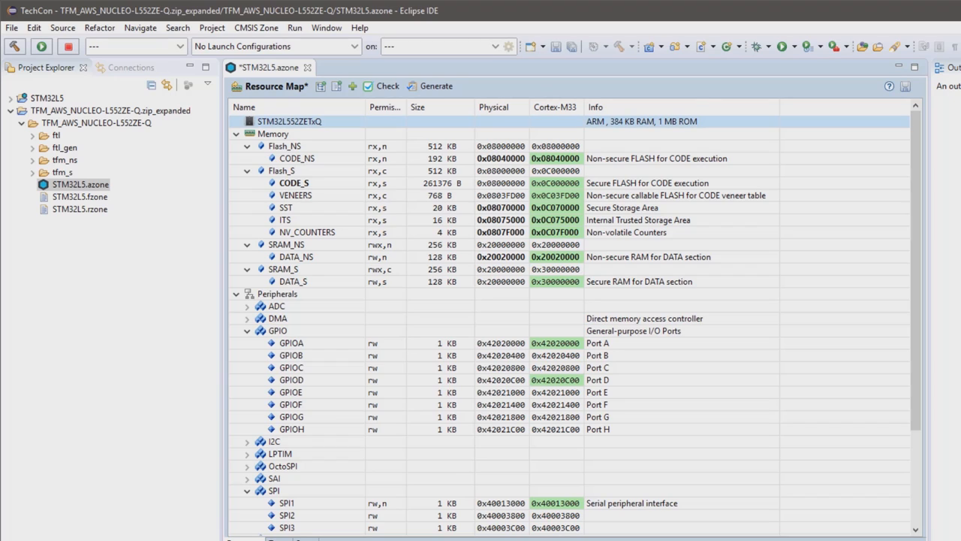
# Set the SST memory region size to 32 KB in its properties.
pyautogui.click(286, 207)
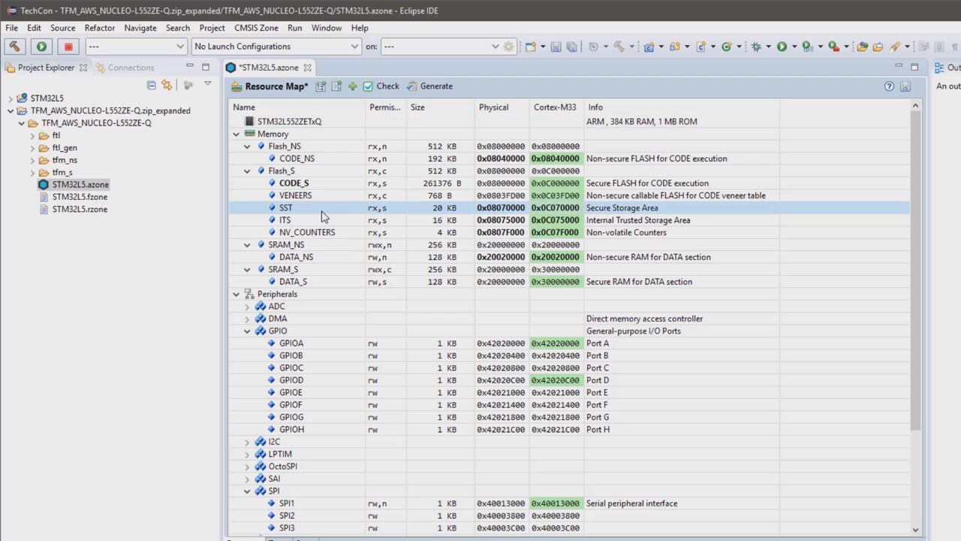
pyautogui.doubleClick(285, 207)
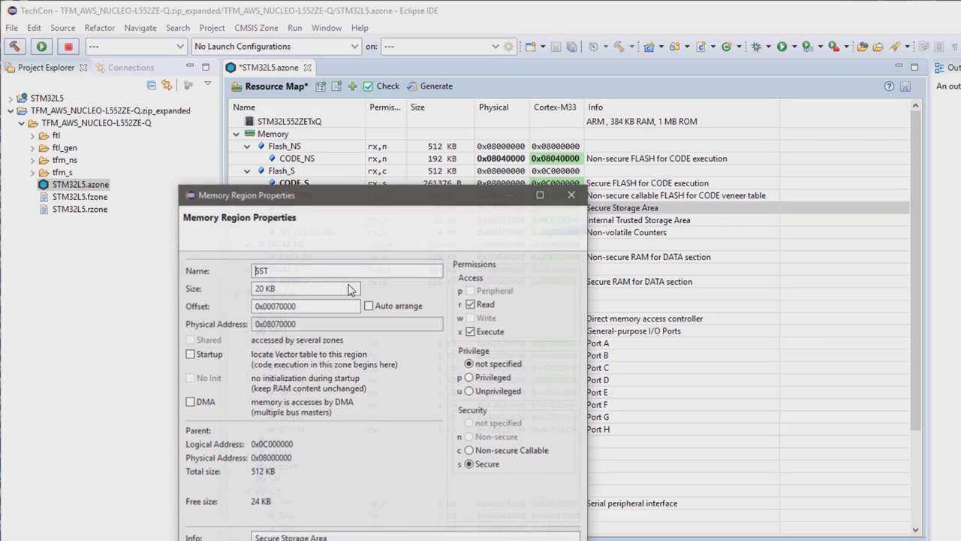
pyautogui.click(469, 450)
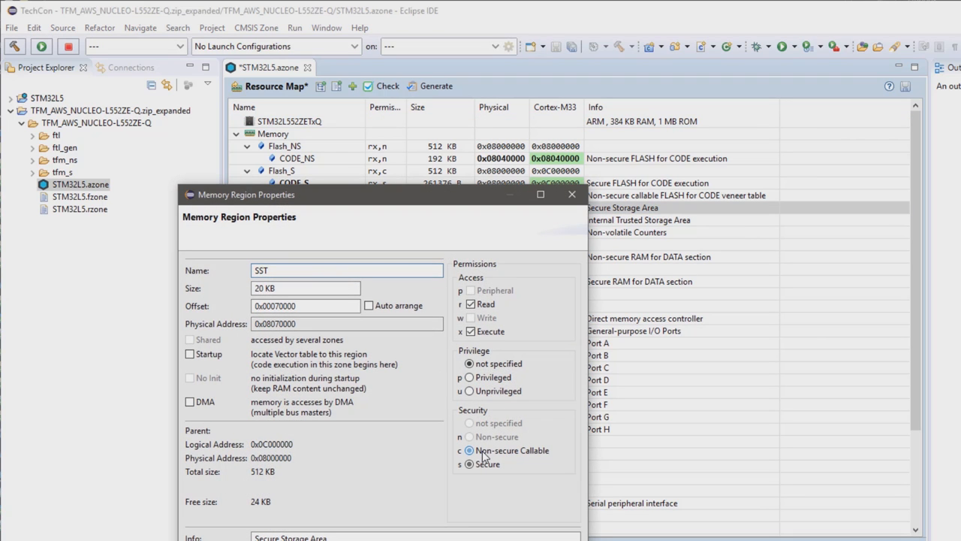
pyautogui.click(468, 464)
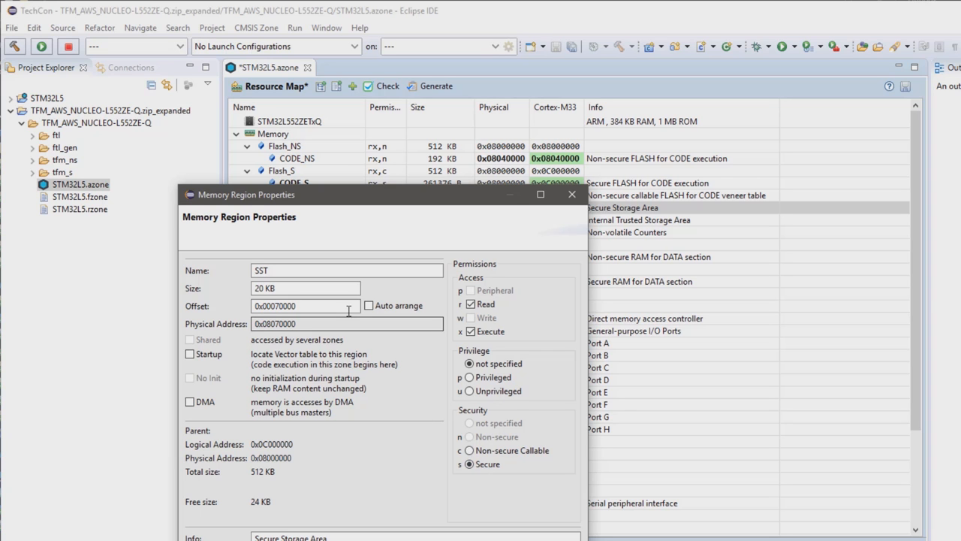
pyautogui.write('32 KB')
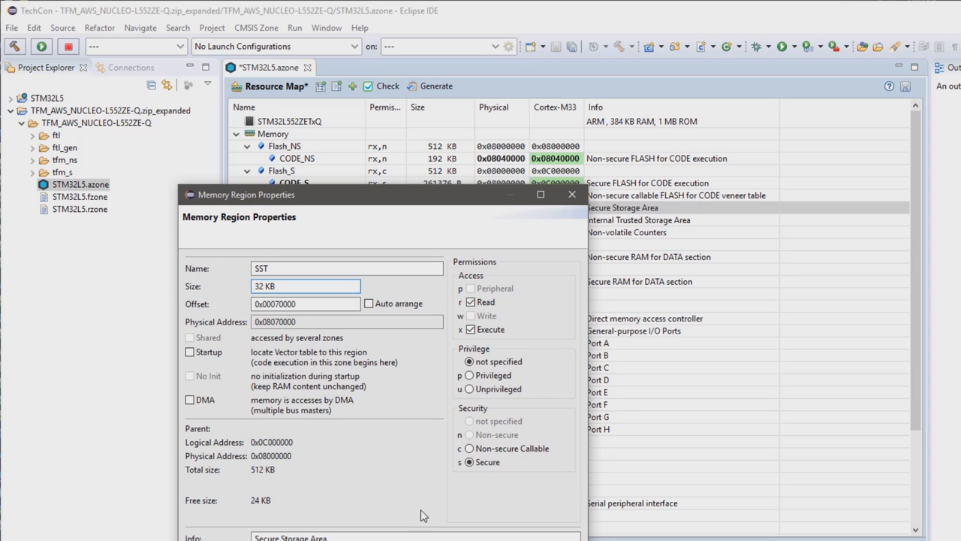
pyautogui.click(572, 194)
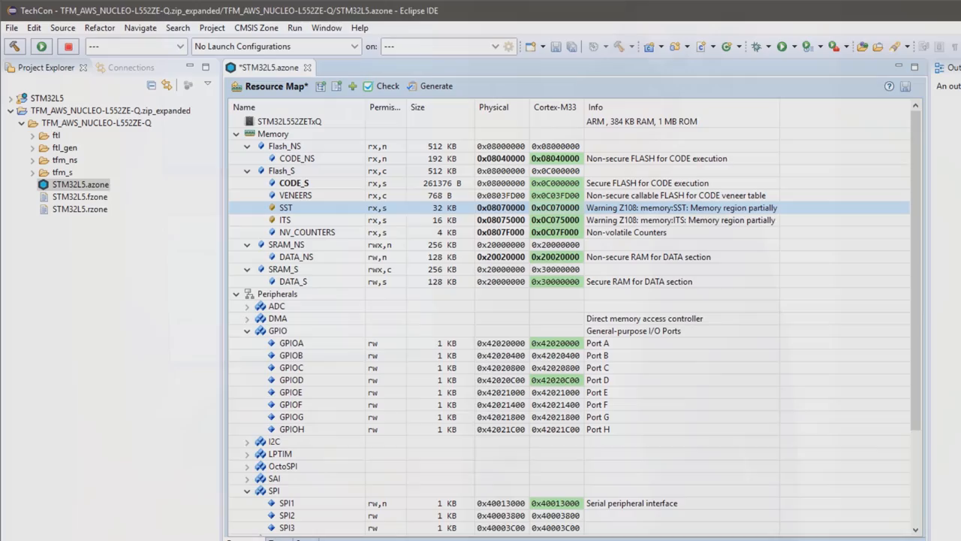